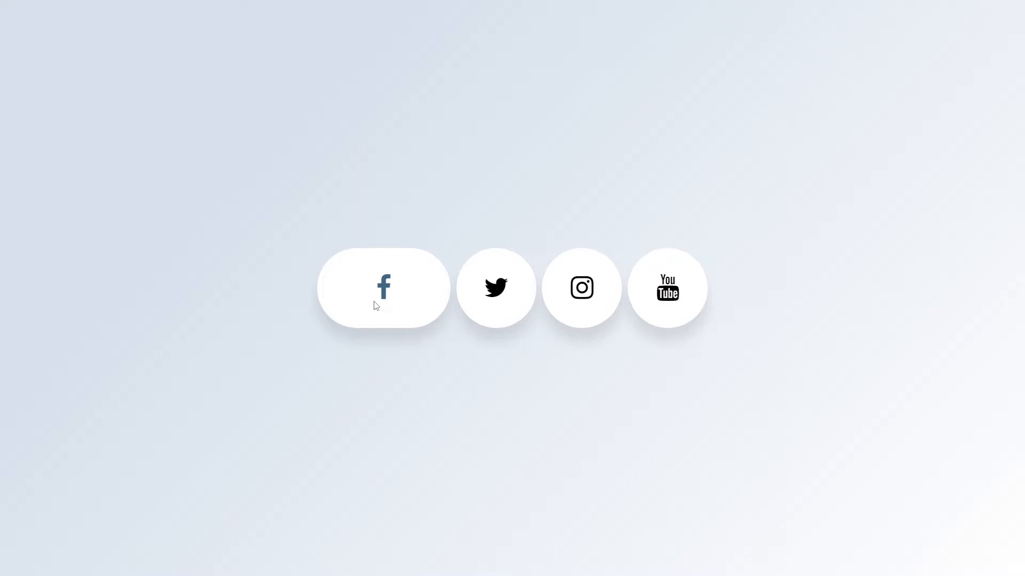
pyautogui.moveTo(461, 318)
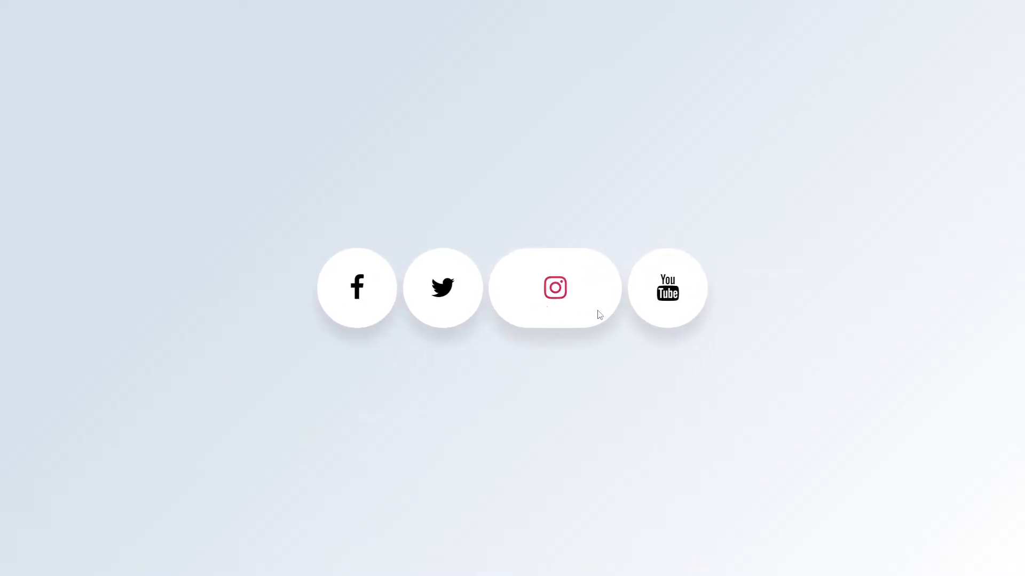
pyautogui.moveTo(634, 303)
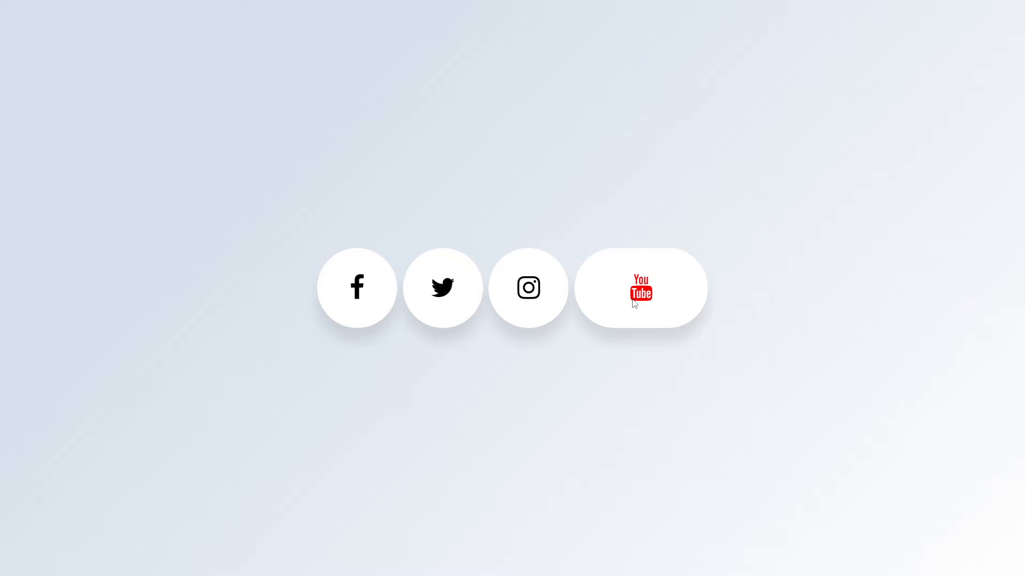
pyautogui.moveTo(631, 307)
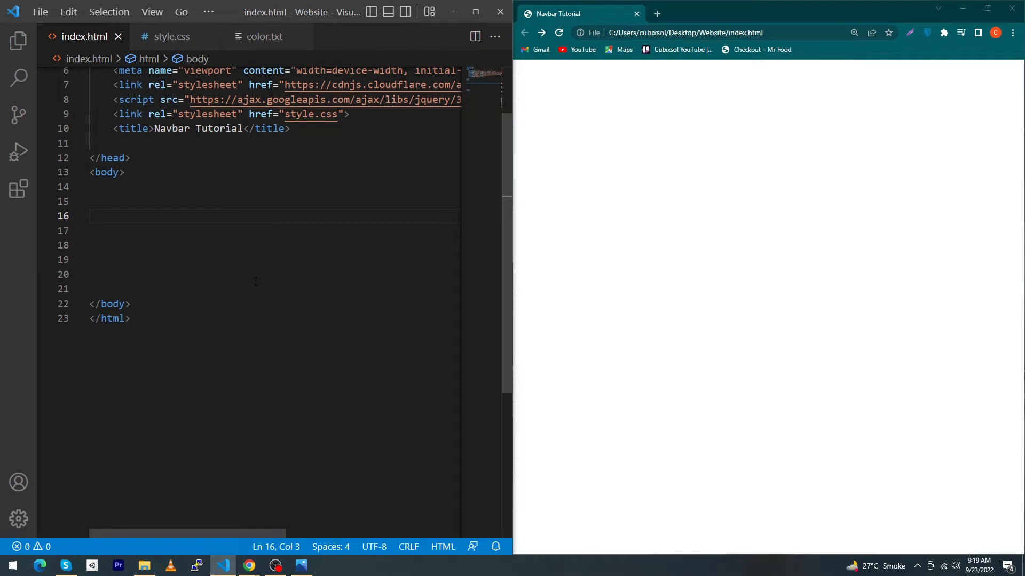
# - Write a div.wrapper with four div.button > div.icon > i elements using fa-facebook, fa-twitter, fa-instagram and fa-youtube
pyautogui.scroll(3)
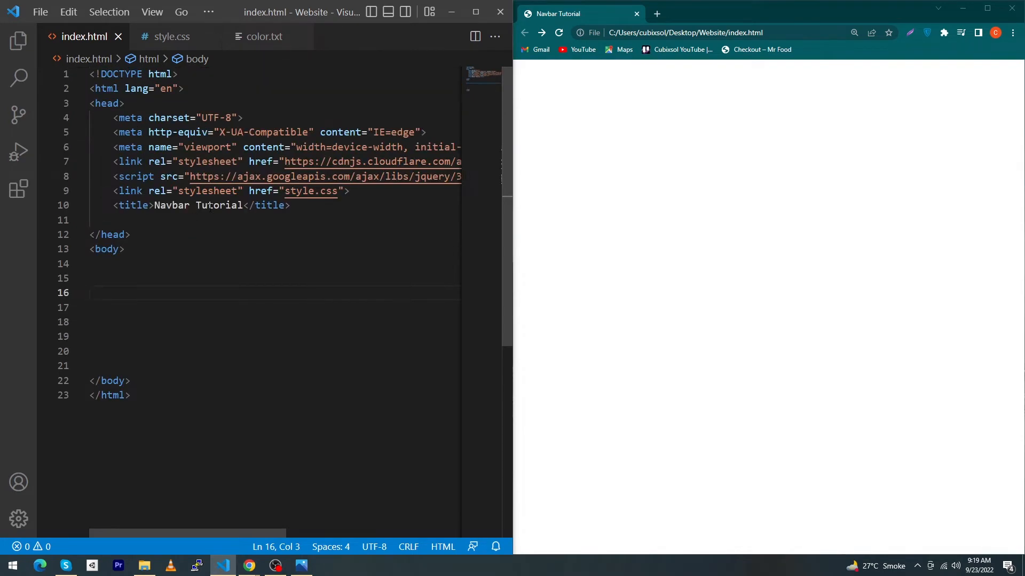
pyautogui.click(172, 36)
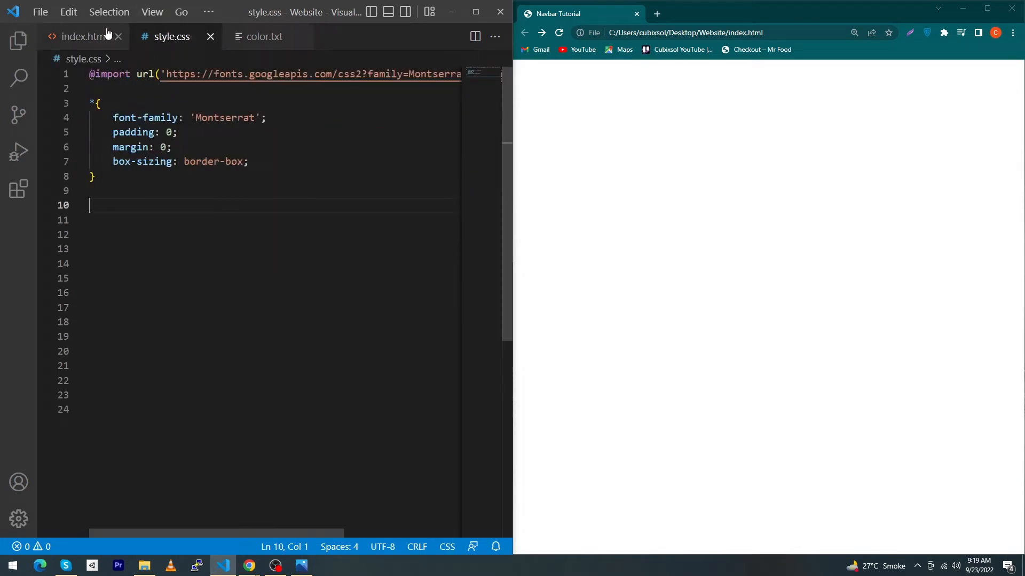
pyautogui.click(83, 37)
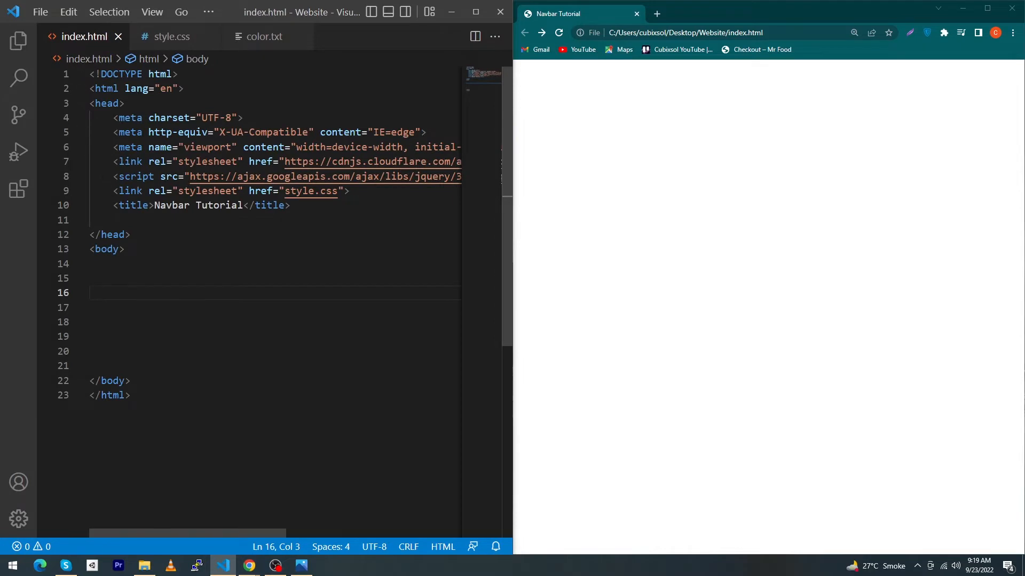
pyautogui.write('div.')
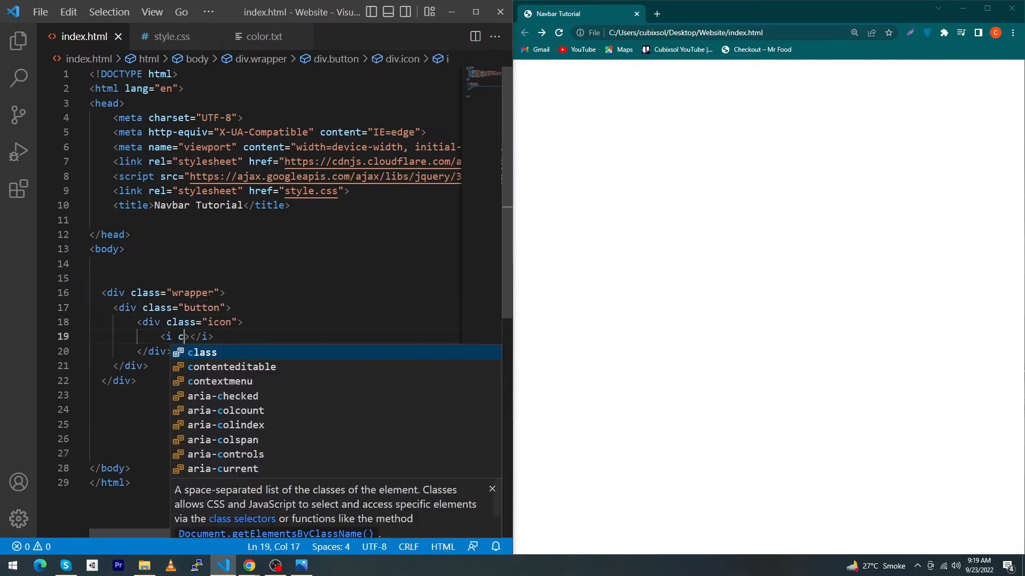
pyautogui.write('lass="fa fa0"')
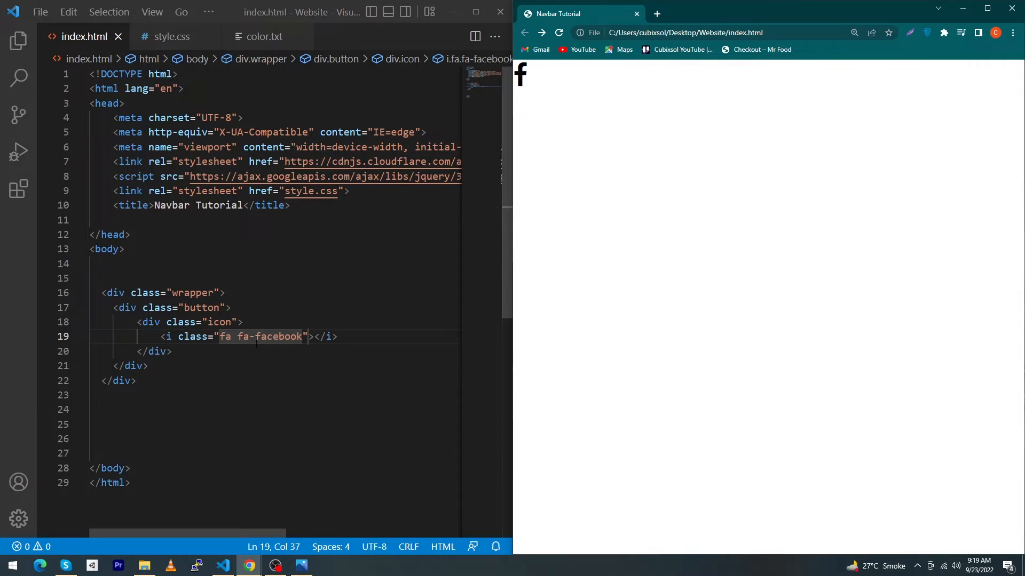
pyautogui.hscroll(3)
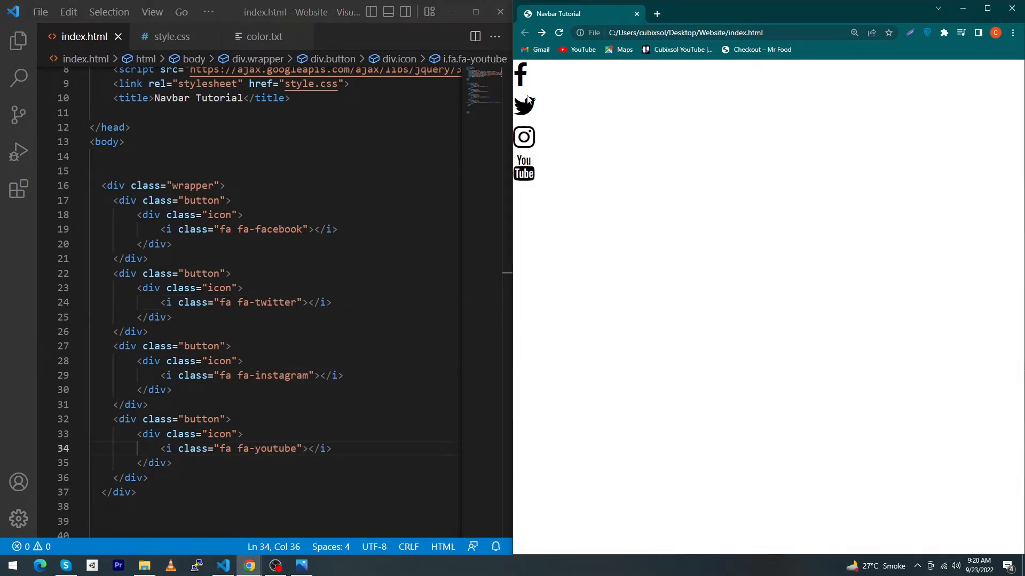
pyautogui.click(171, 36)
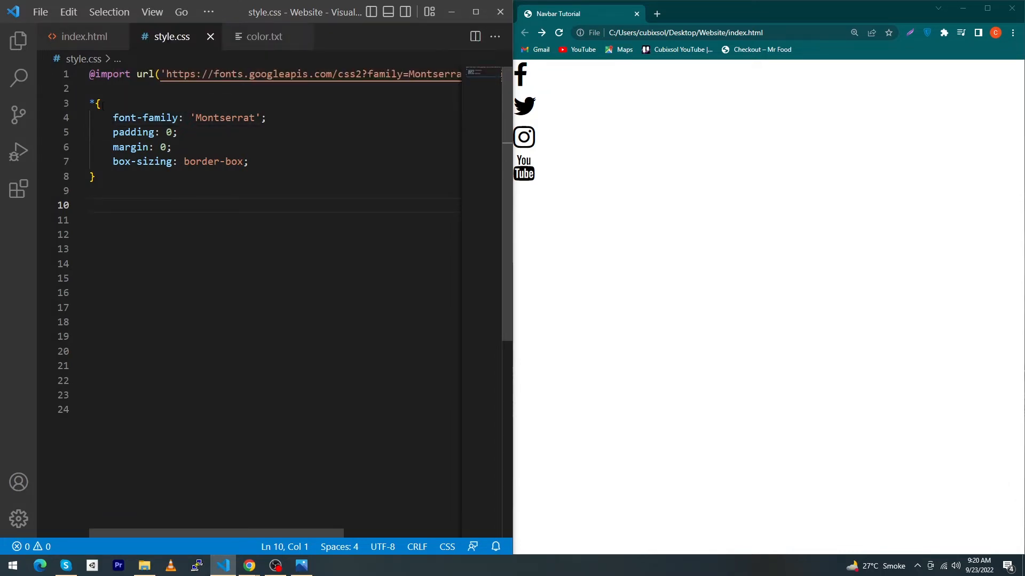
pyautogui.moveTo(125, 147)
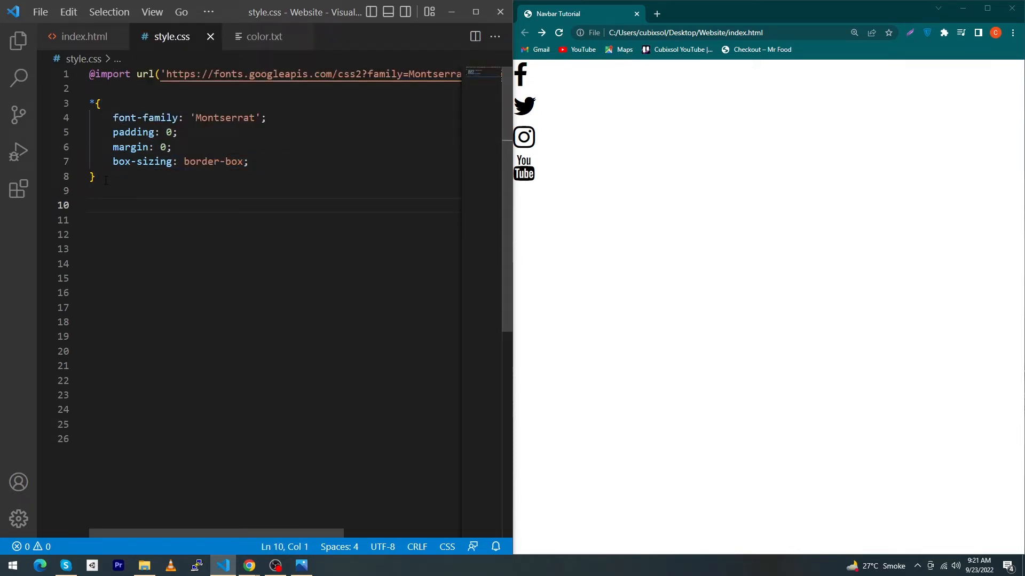
# - Give html, body display: grid, place-items: center and 100% width and height
pyautogui.write('html, body{')
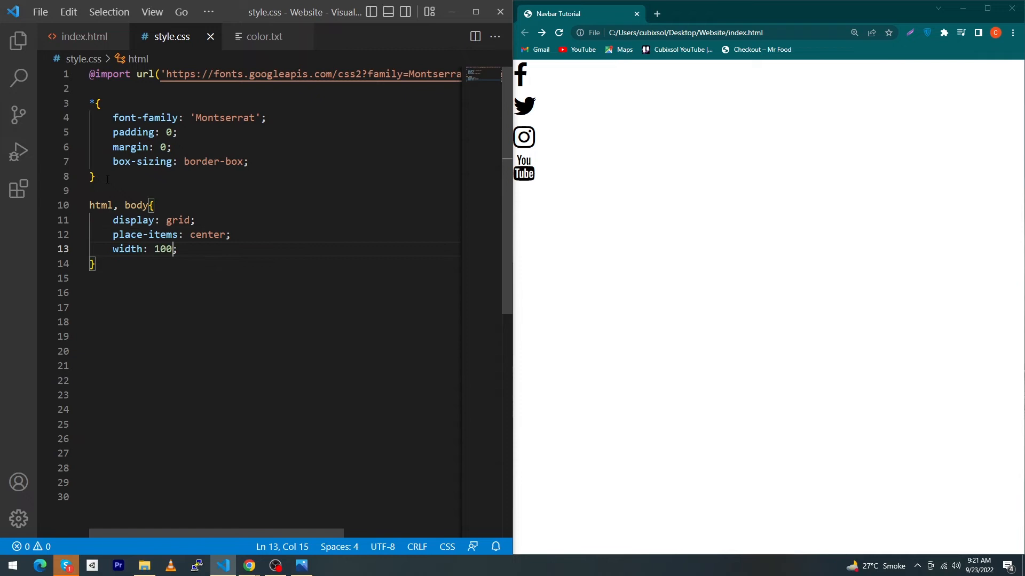
pyautogui.write('%;')
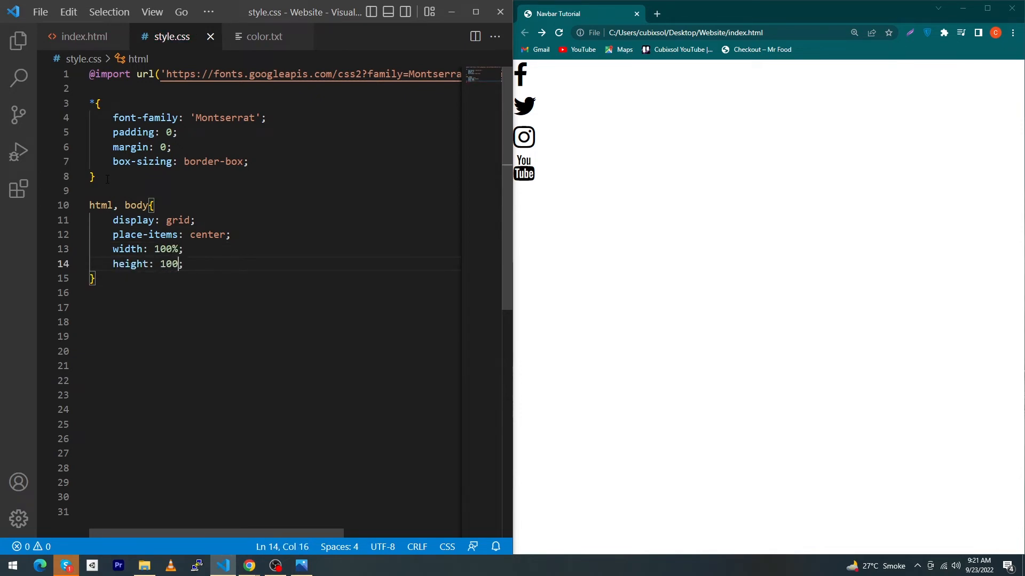
pyautogui.write('%')
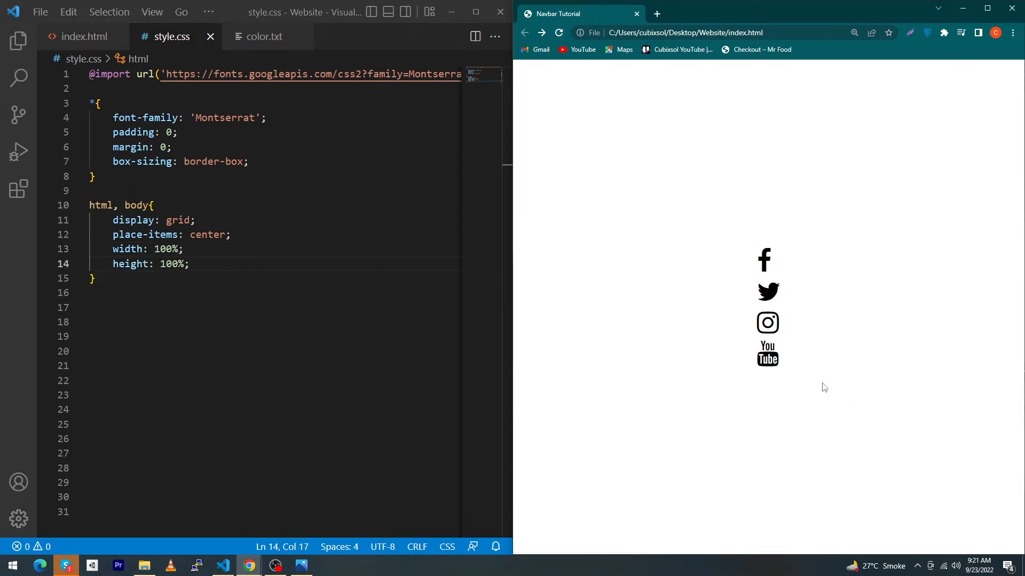
pyautogui.moveTo(675, 321)
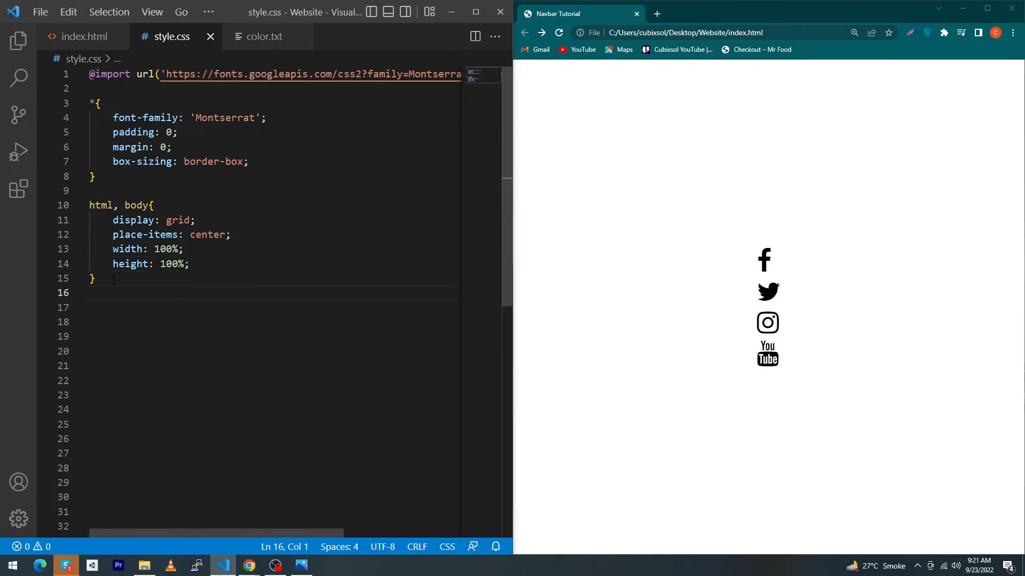
# - Add .button { display: inline-block } and a linear-gradient(315deg, #ffffff, #d7e1ec) background on html, body
pyautogui.write('.wrapper{')
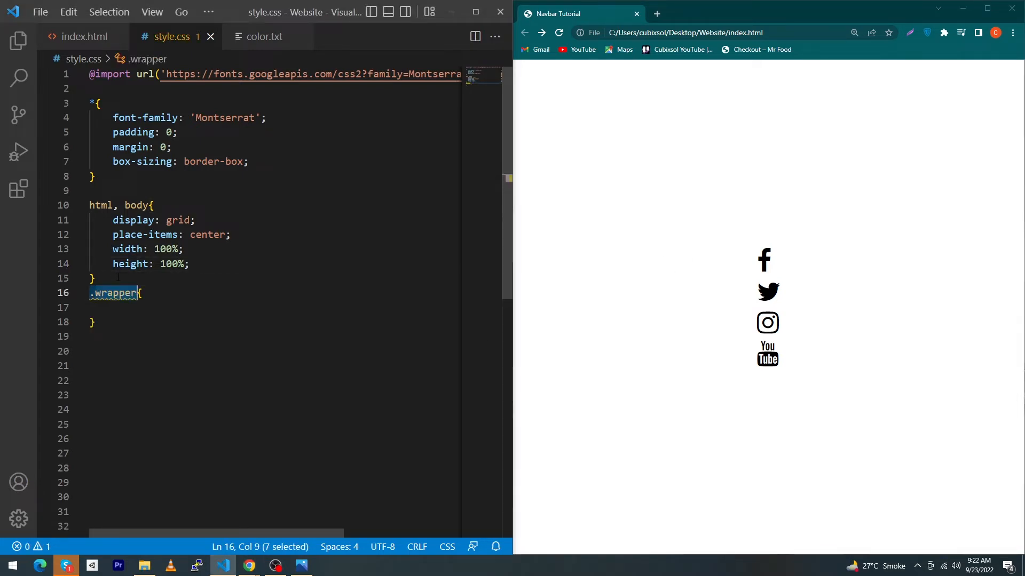
pyautogui.write('.button{')
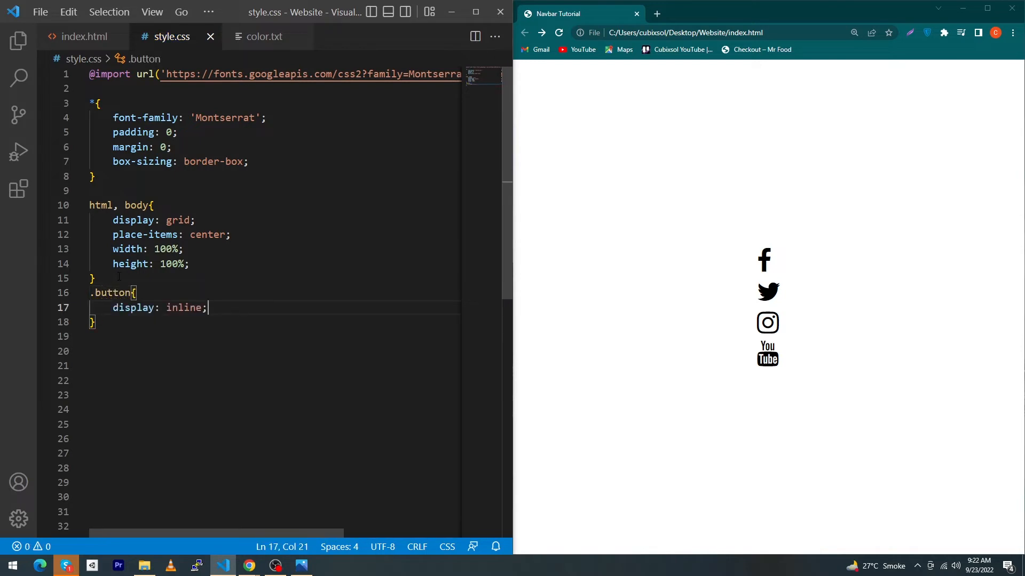
pyautogui.write('-block')
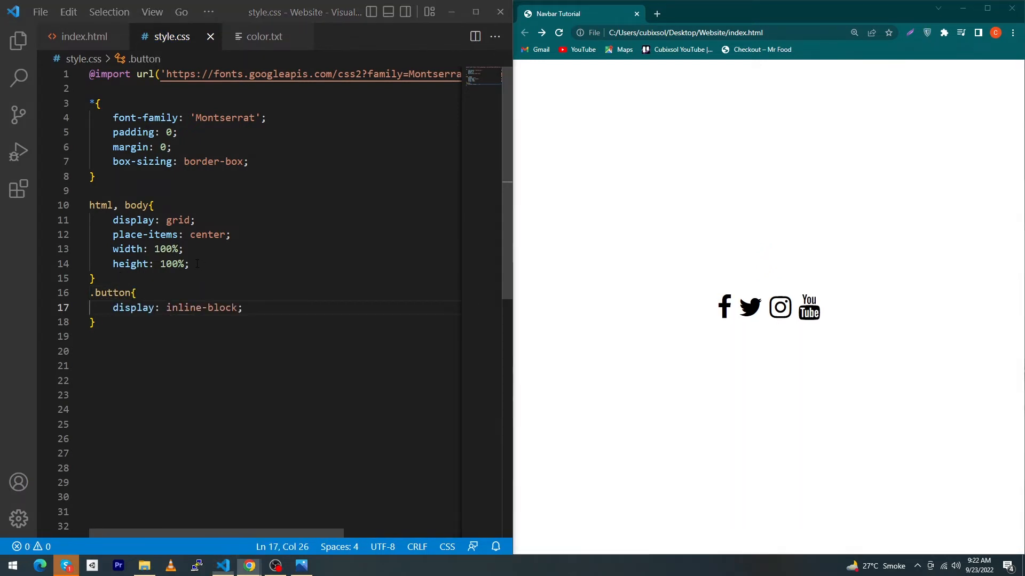
pyautogui.write('background: linea;')
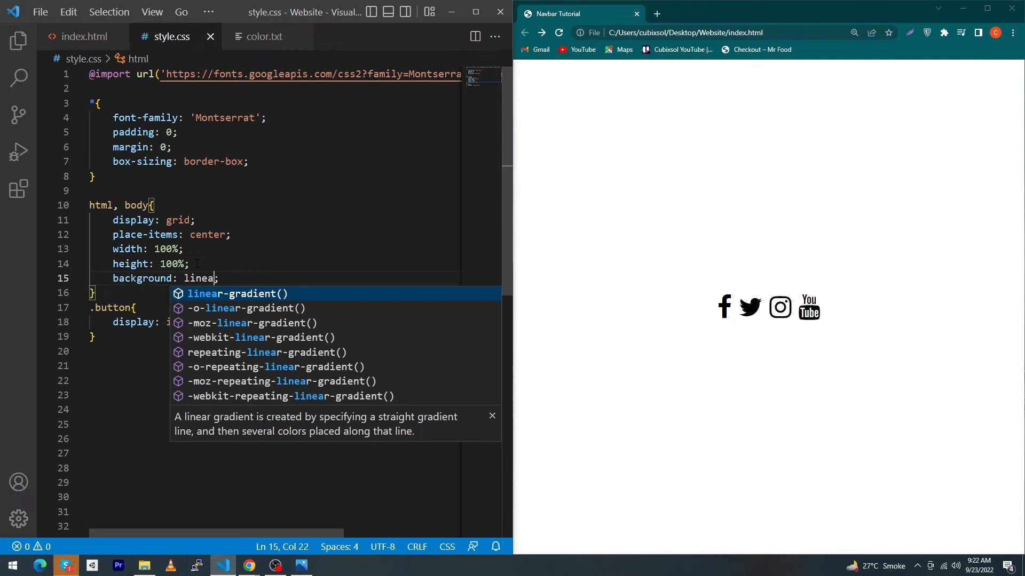
pyautogui.press('Enter')
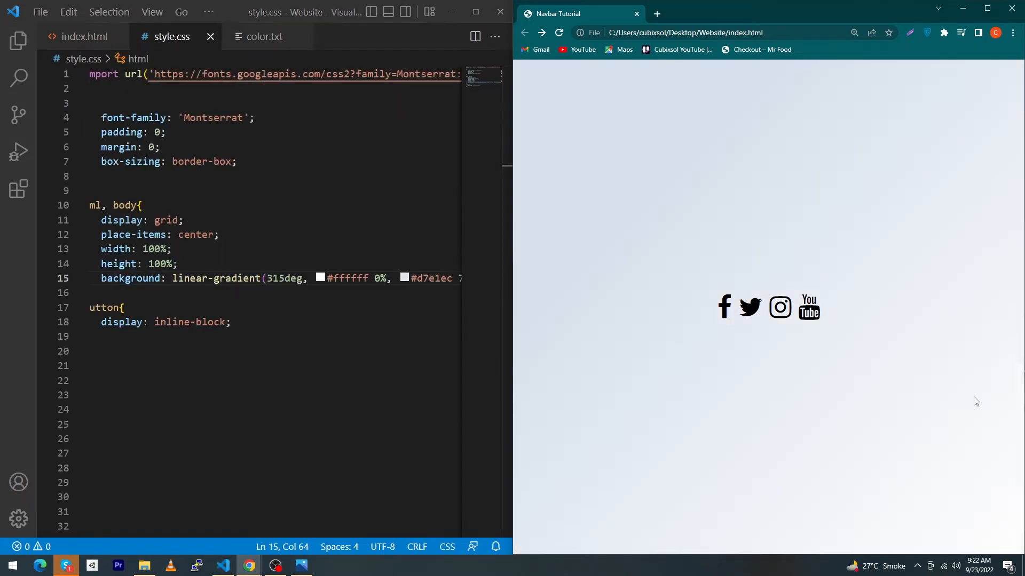
pyautogui.moveTo(865, 169)
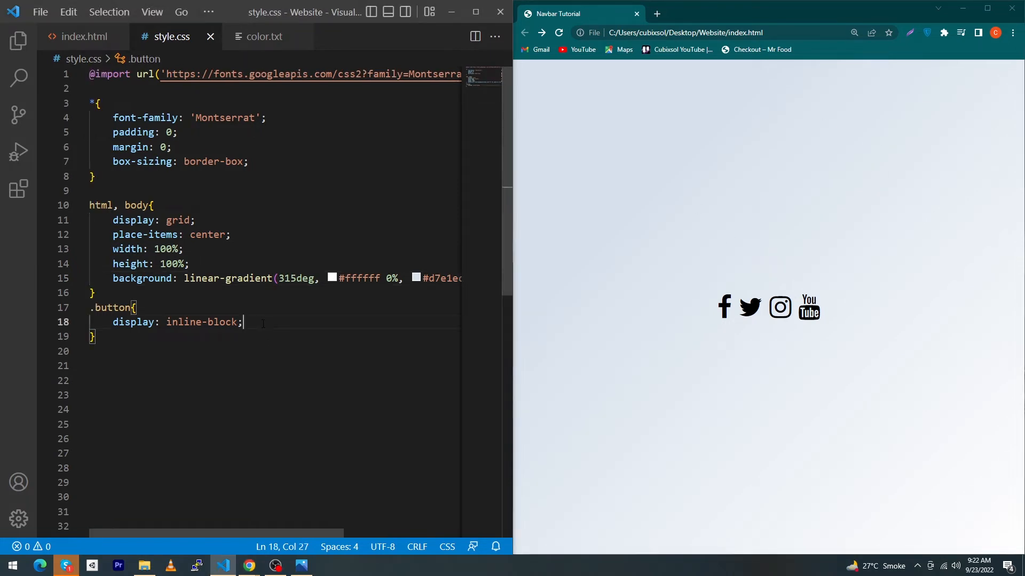
# - Make .button a 60x60px circle with centered text and box-shadow 0px 10px 10px rgba(0, 0, 0, 0.1)
pyautogui.write('width: 60px;')
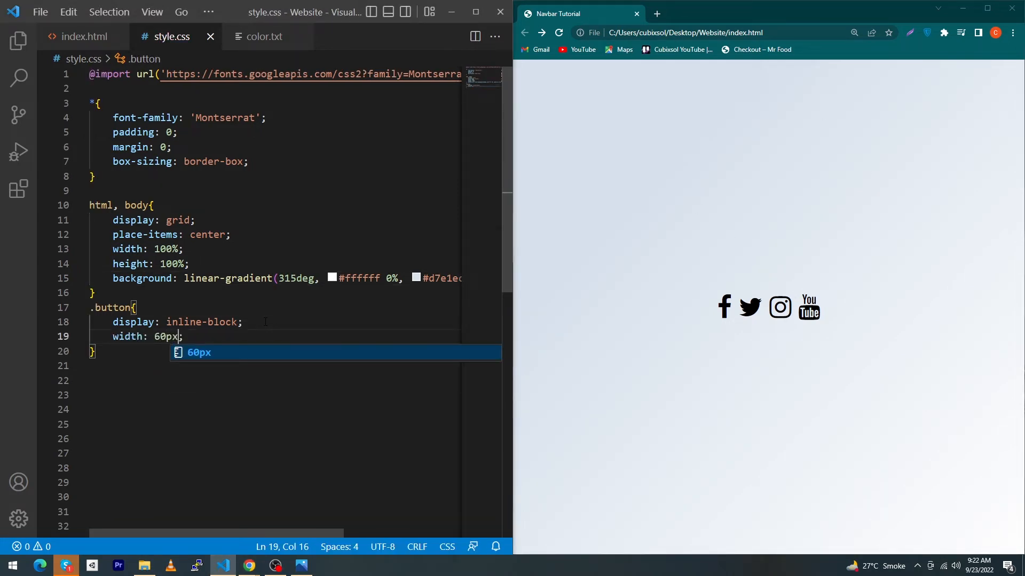
pyautogui.write('height: 60px;')
pyautogui.click(275, 366)
pyautogui.write('background-color: white;')
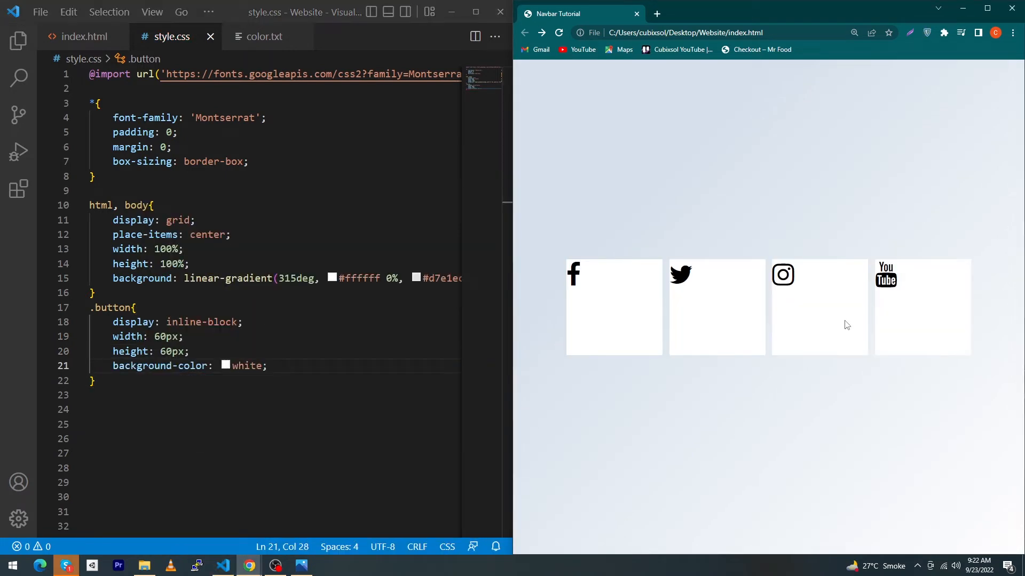
pyautogui.moveTo(668, 391)
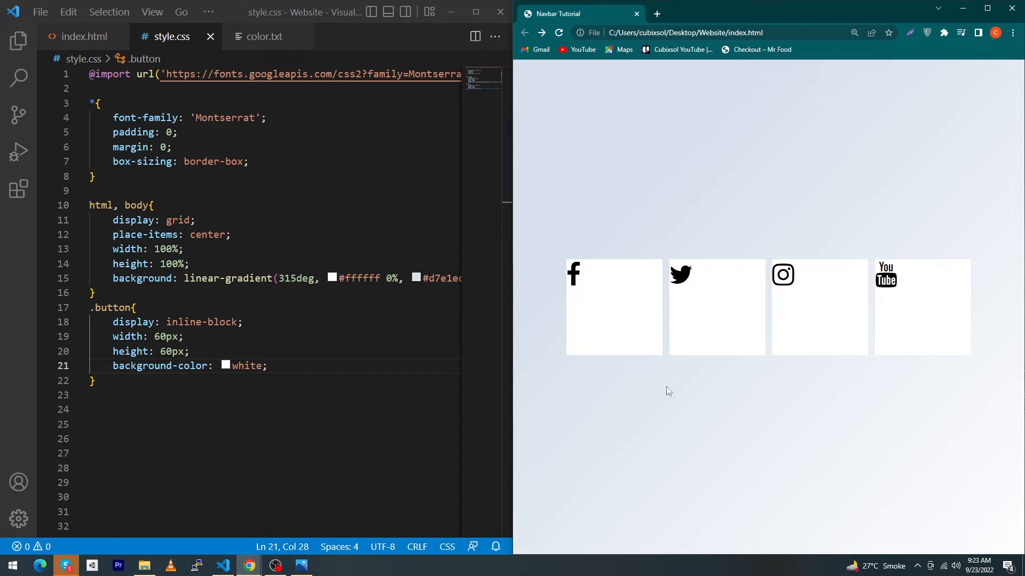
pyautogui.moveTo(638, 343)
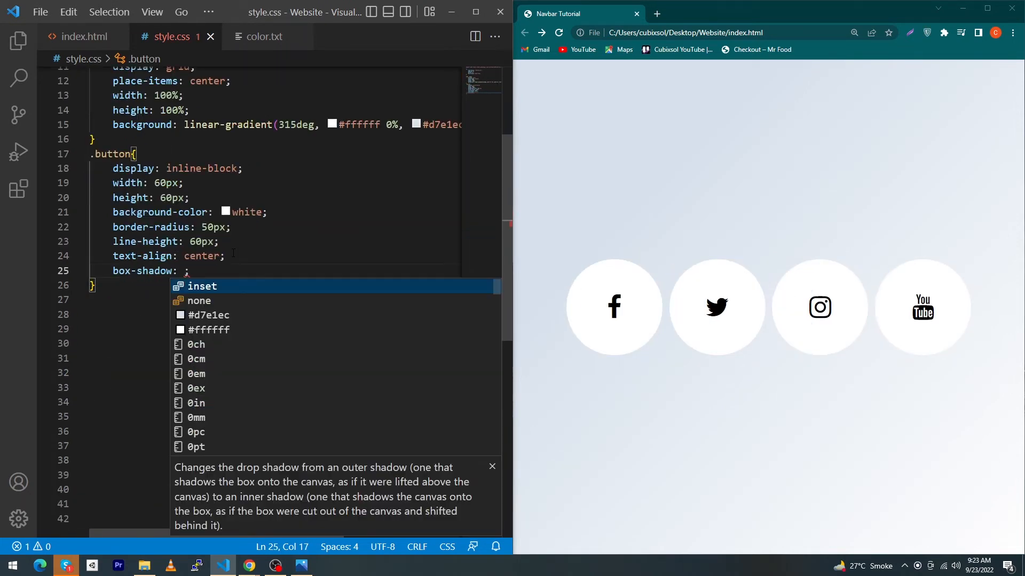
pyautogui.write('0px 10px 10px rgb')
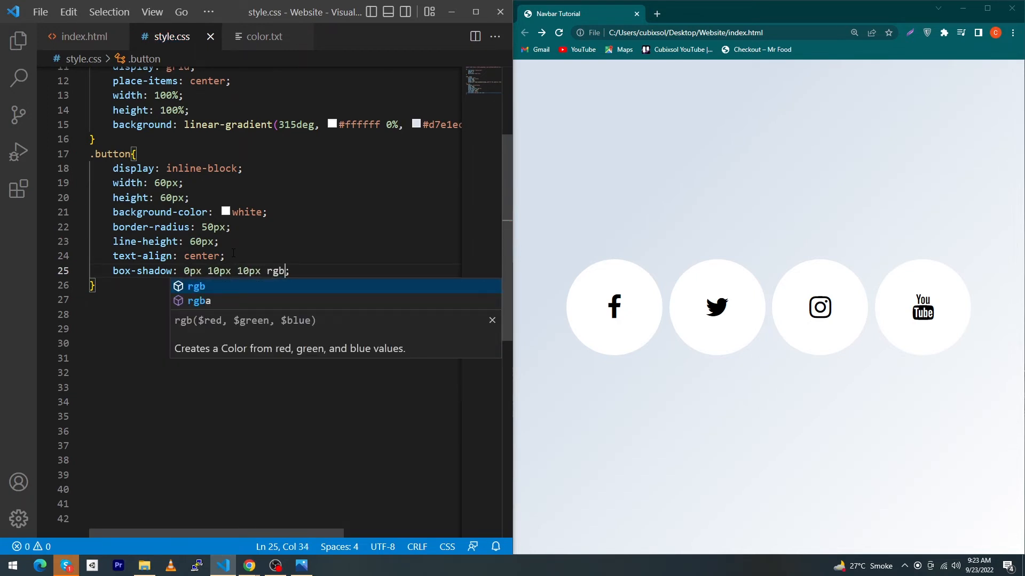
pyautogui.write('a(0, 0, 0, 0.')
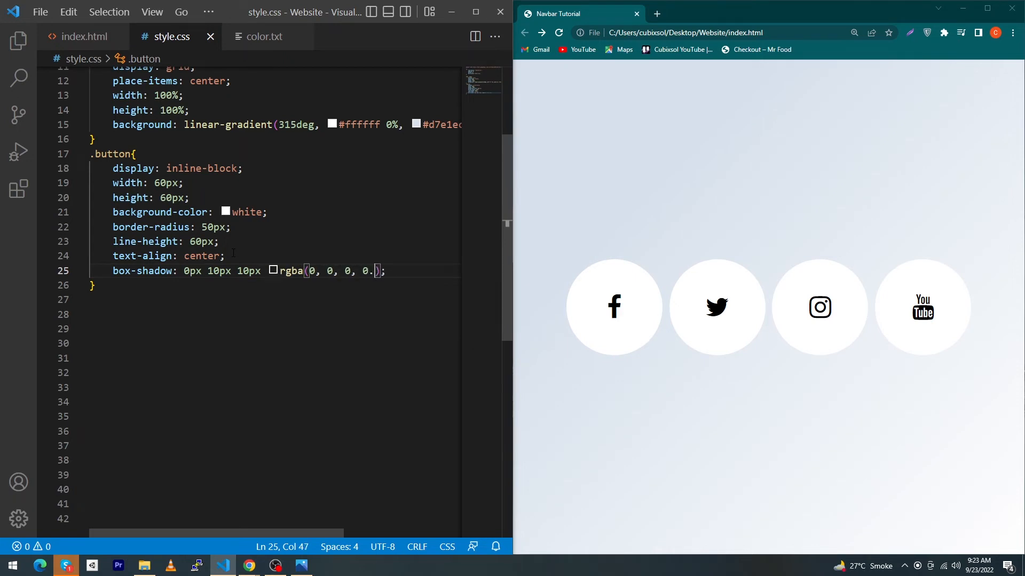
pyautogui.write('1')
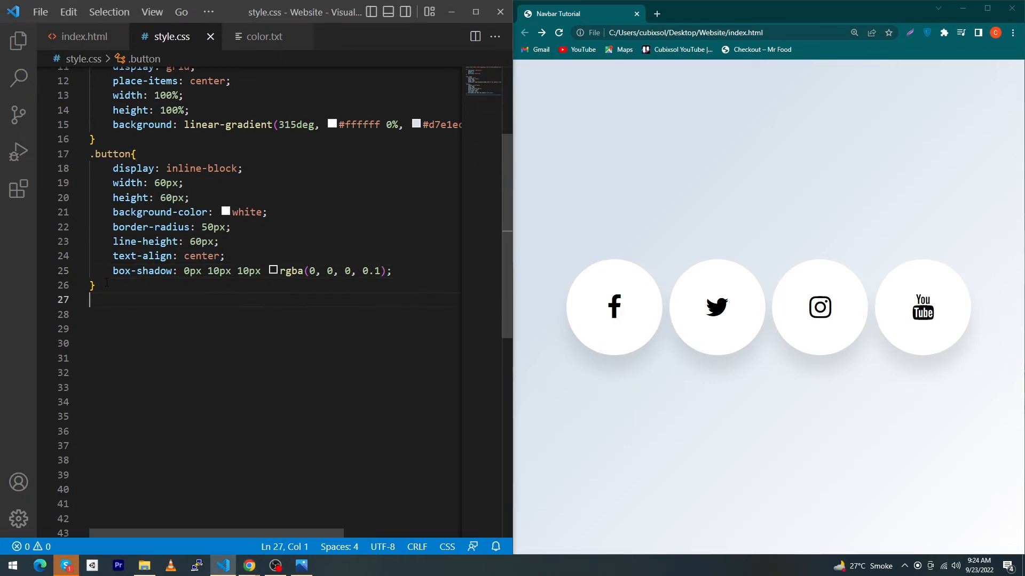
# - Add .wrapper .button .icon { font-size: 20px } and a hover rule widening buttons to 100px with a 0.7s transition
pyautogui.write('.wrapper .button .icon{')
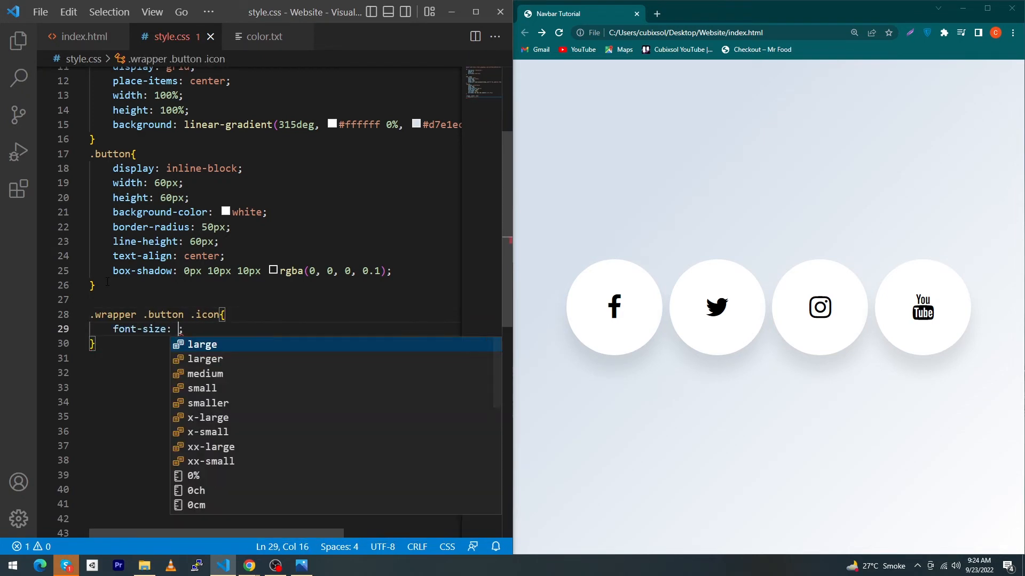
pyautogui.write('20px')
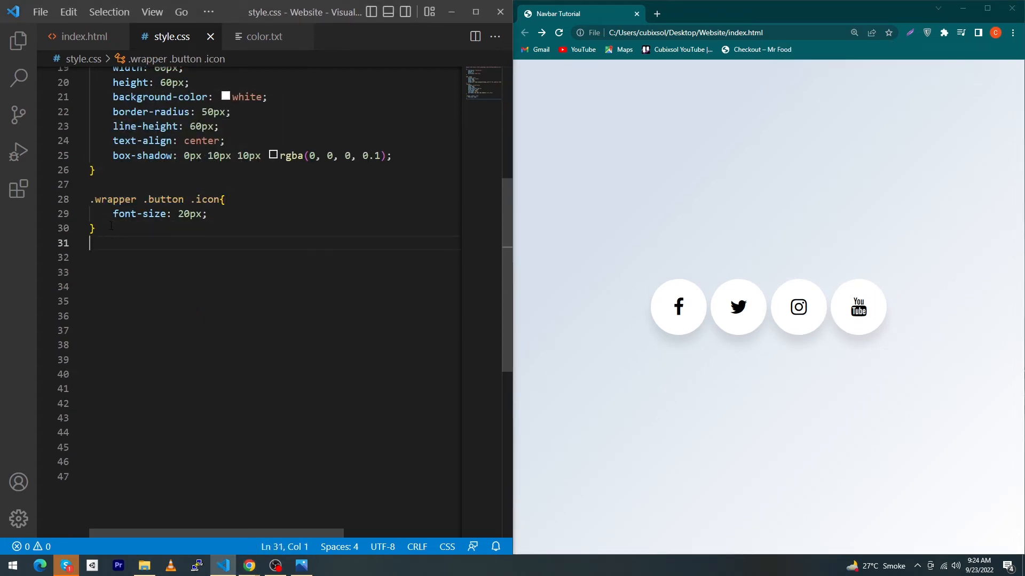
pyautogui.write('.wrapper .button:hover')
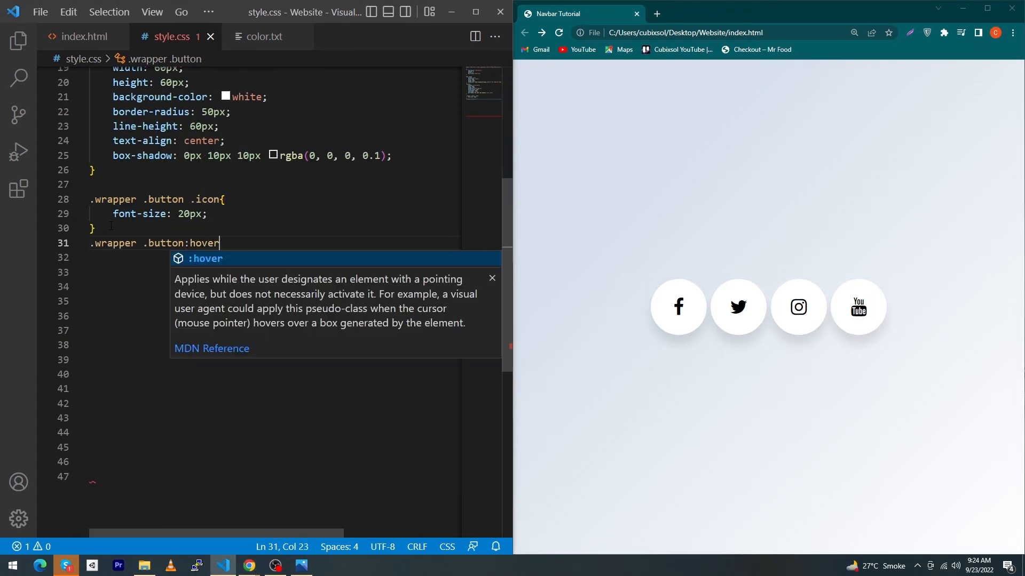
pyautogui.write('{')
pyautogui.click(274, 258)
pyautogui.write('width: 100px;')
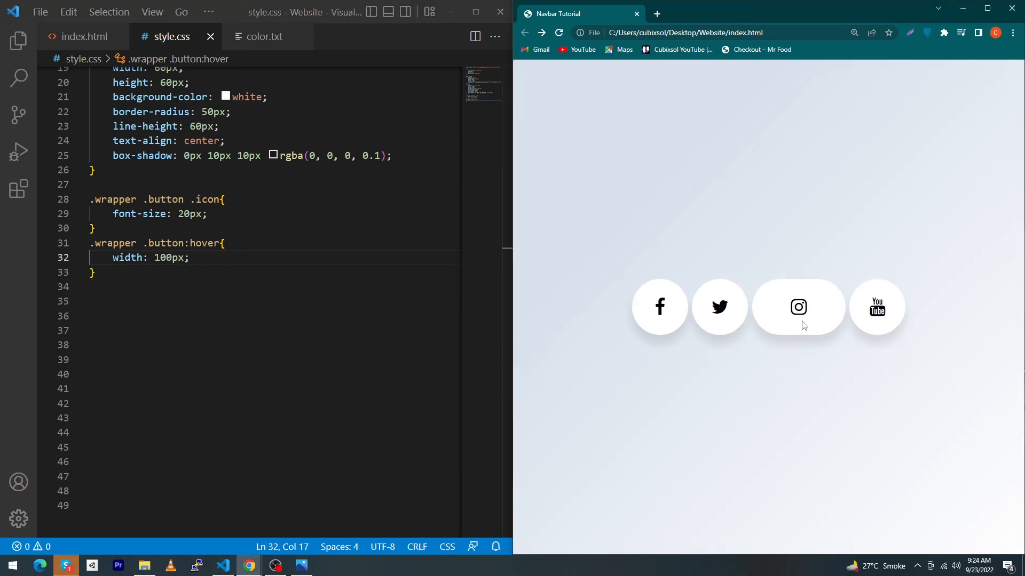
pyautogui.moveTo(739, 366)
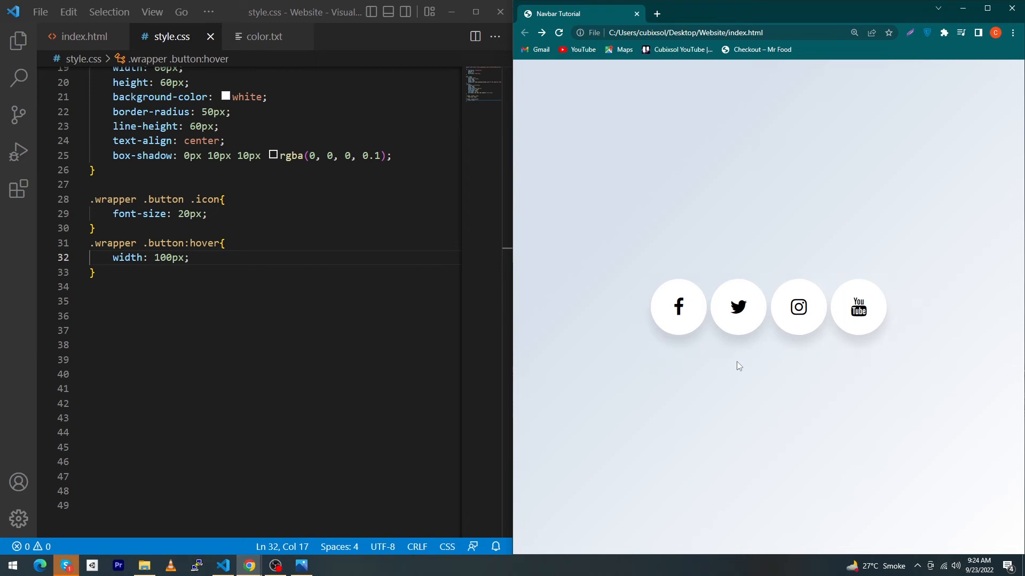
pyautogui.press('Enter')
pyautogui.write('transition: ;')
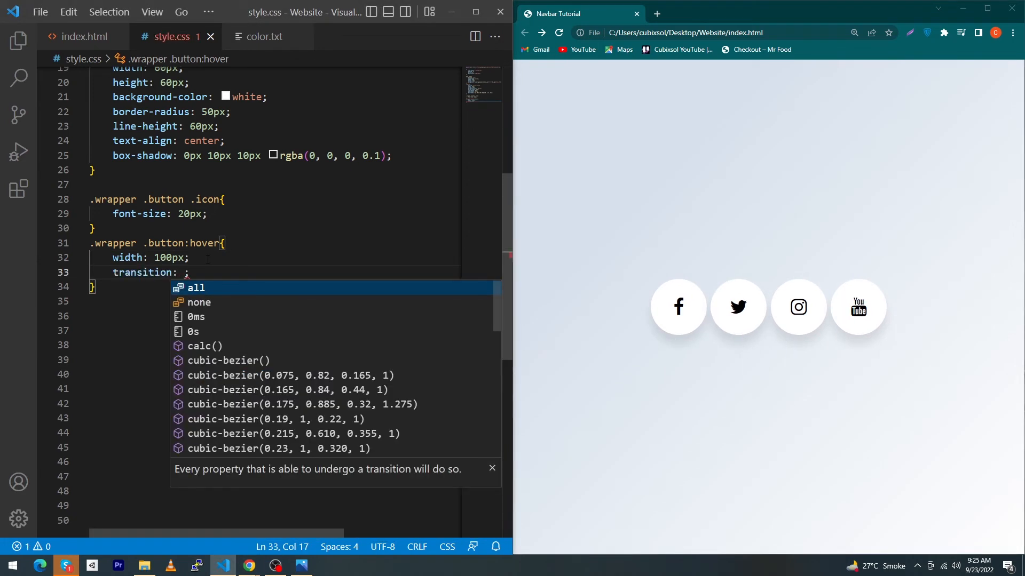
pyautogui.write('0.7s')
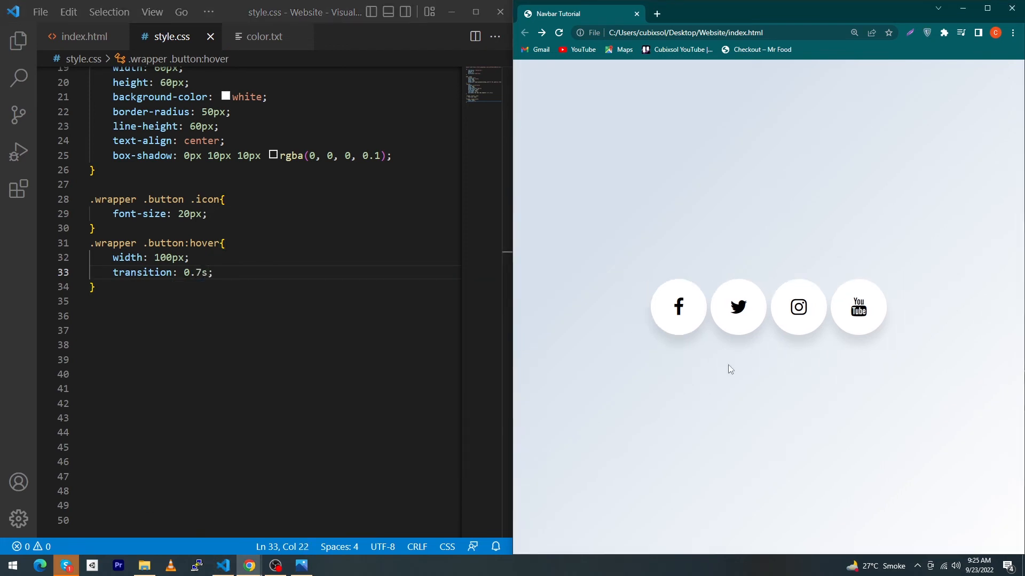
pyautogui.write('.wrapper .button:nth-child(1')
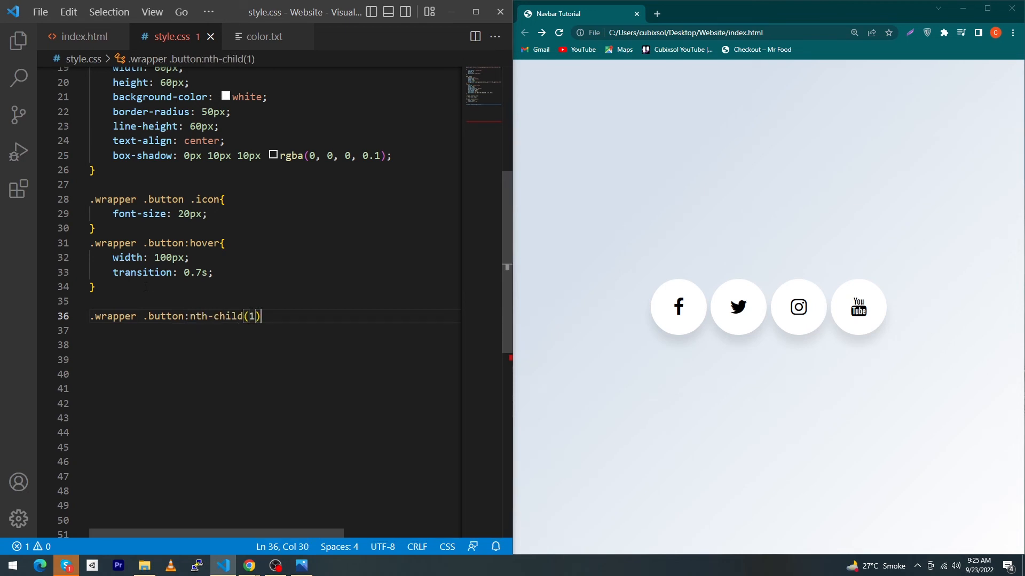
# - Add nth-child hover .icon rules for Facebook and Twitter, copying #426782 and #1DA1F2 from color.txt
pyautogui.write(':hover .icon')
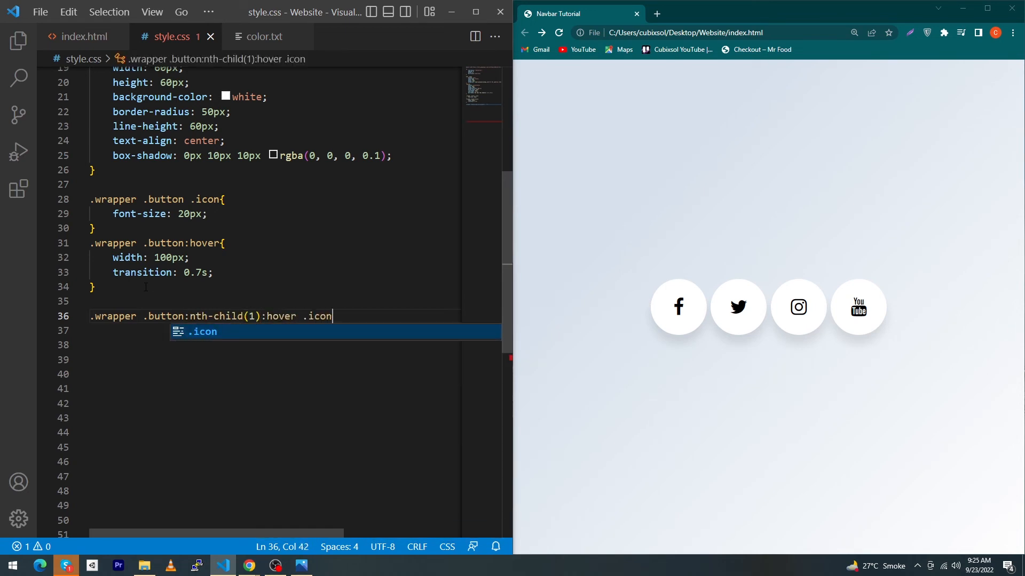
pyautogui.click(264, 36)
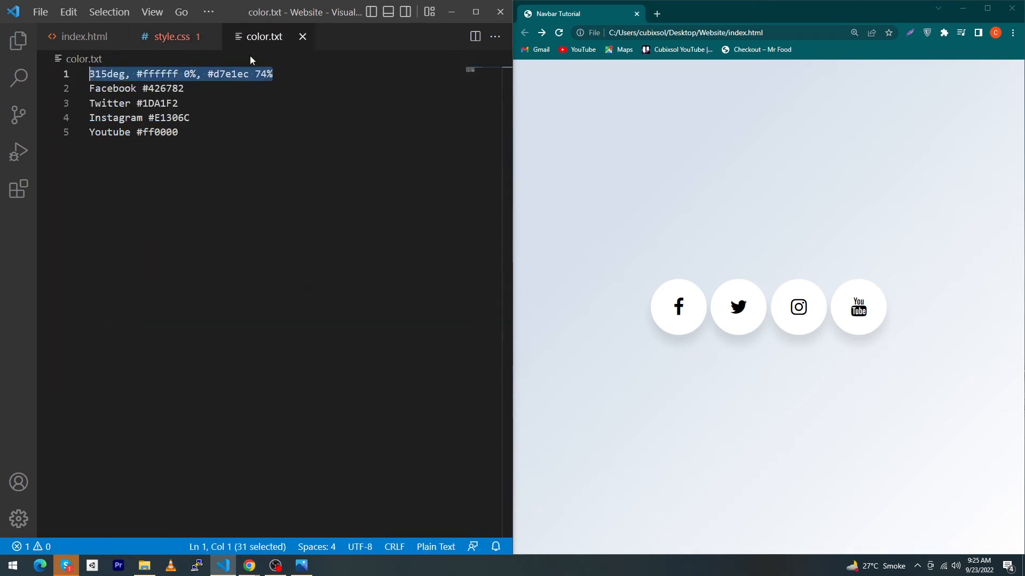
pyautogui.click(172, 37)
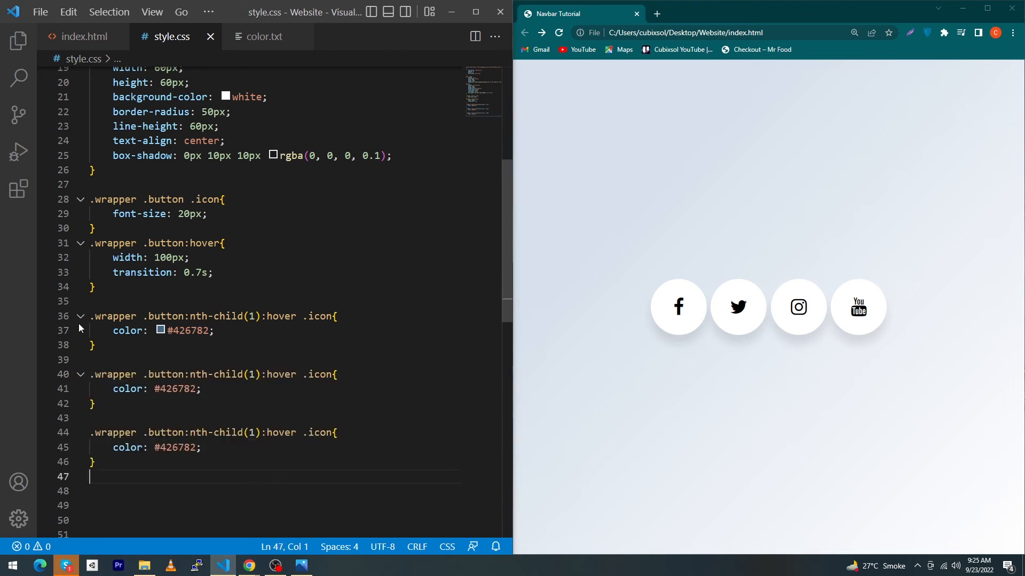
pyautogui.click(267, 36)
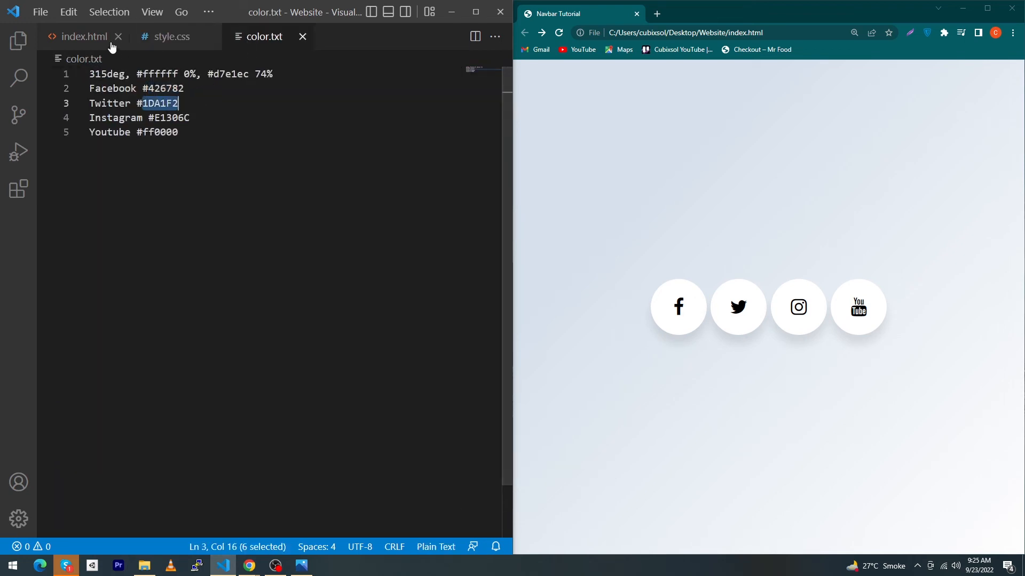
pyautogui.click(170, 36)
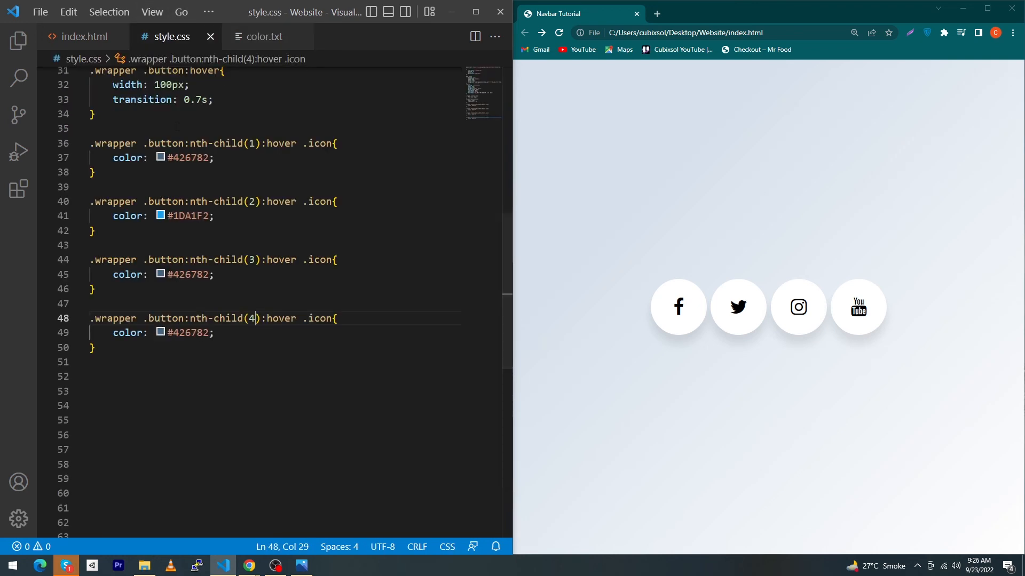
# - Add the third nth-child hover rule colouring the Instagram icon #E1306C from color.txt
pyautogui.click(262, 37)
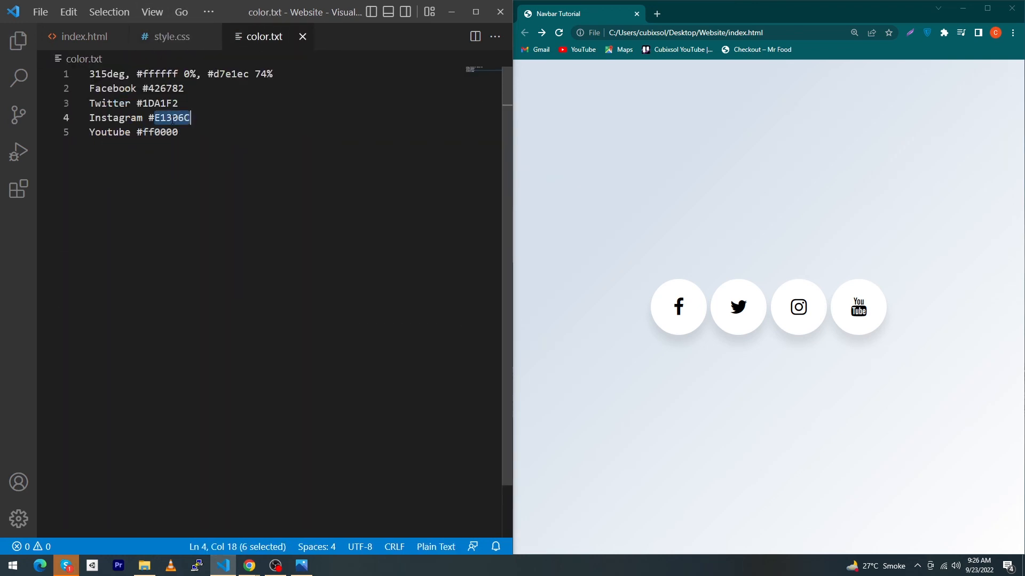
pyautogui.click(172, 36)
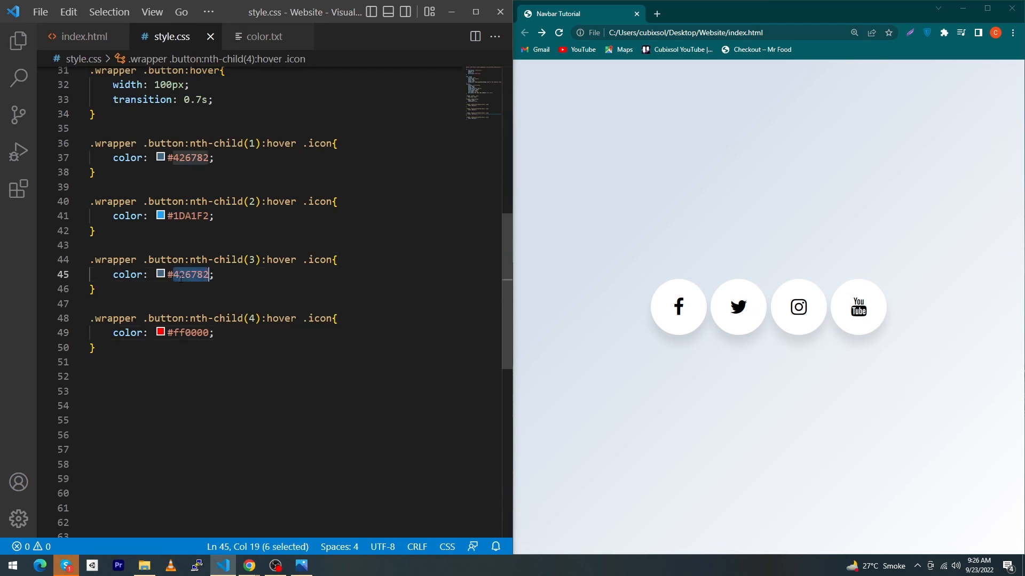
pyautogui.write('#E1306C')
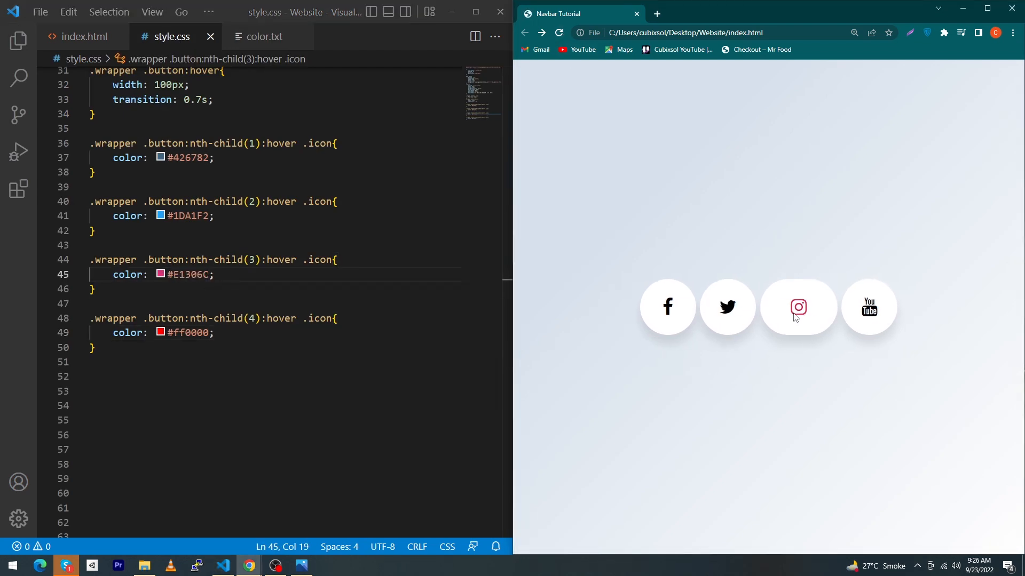
pyautogui.moveTo(778, 309)
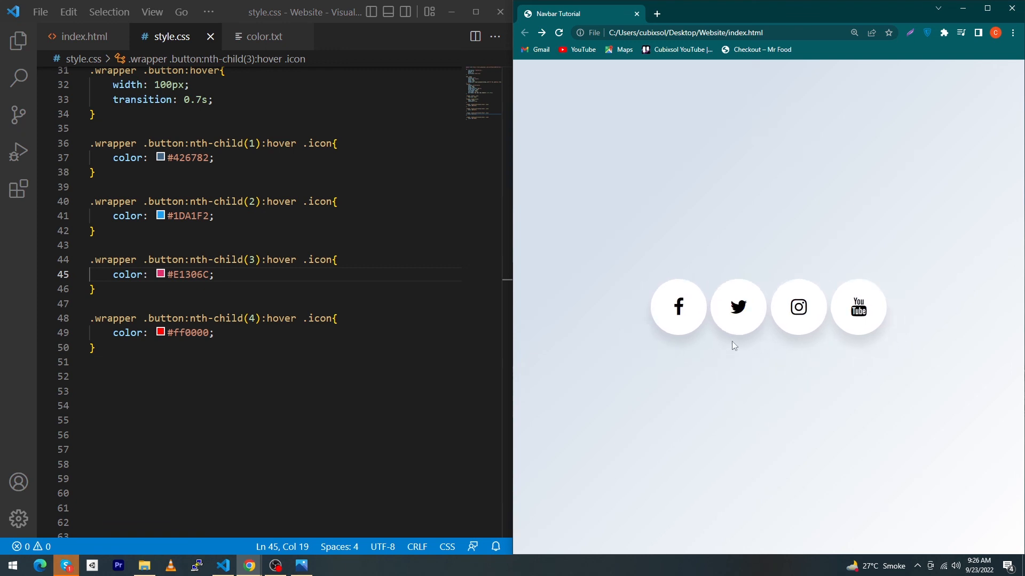
pyautogui.moveTo(864, 323)
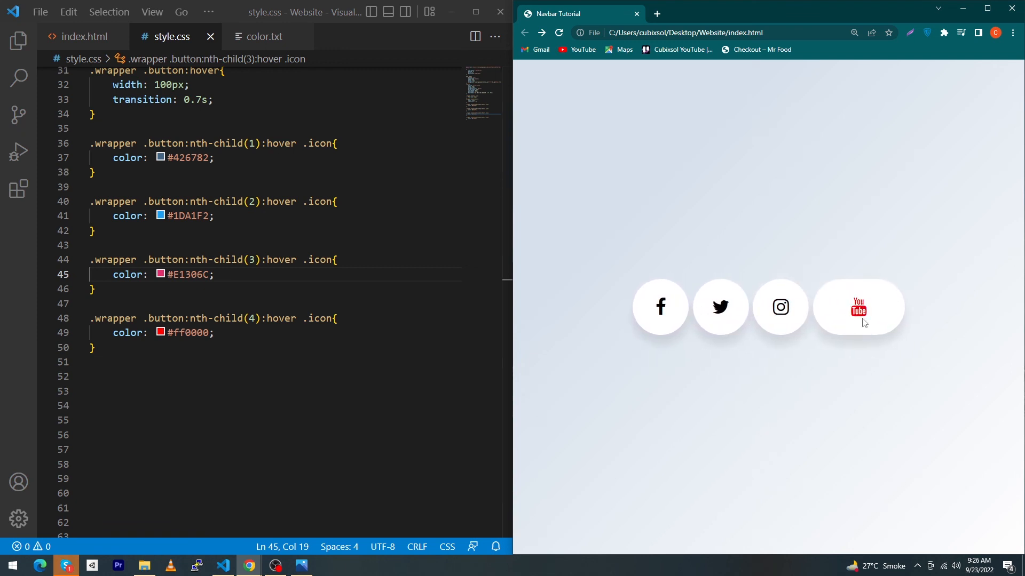
pyautogui.moveTo(844, 325)
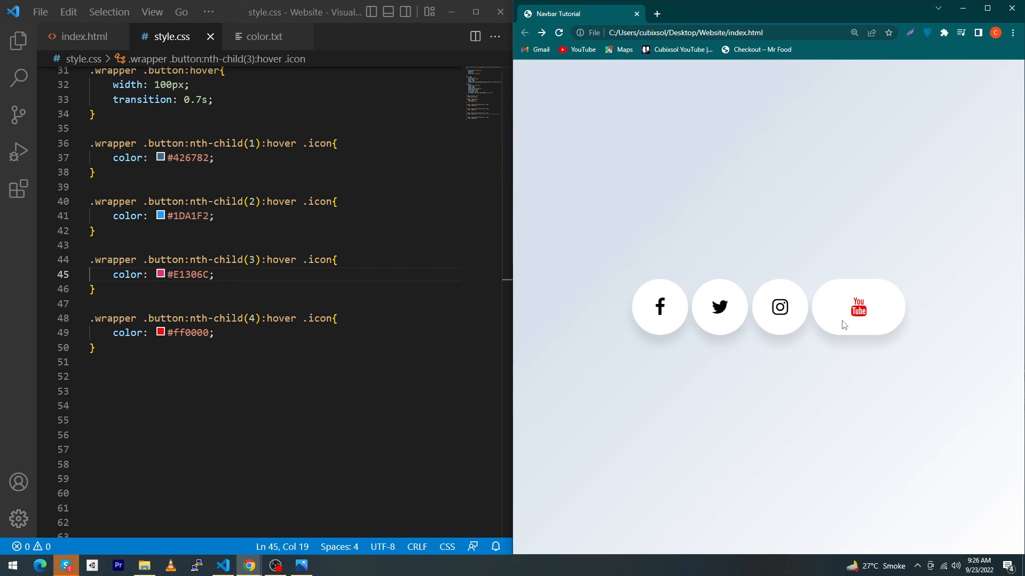